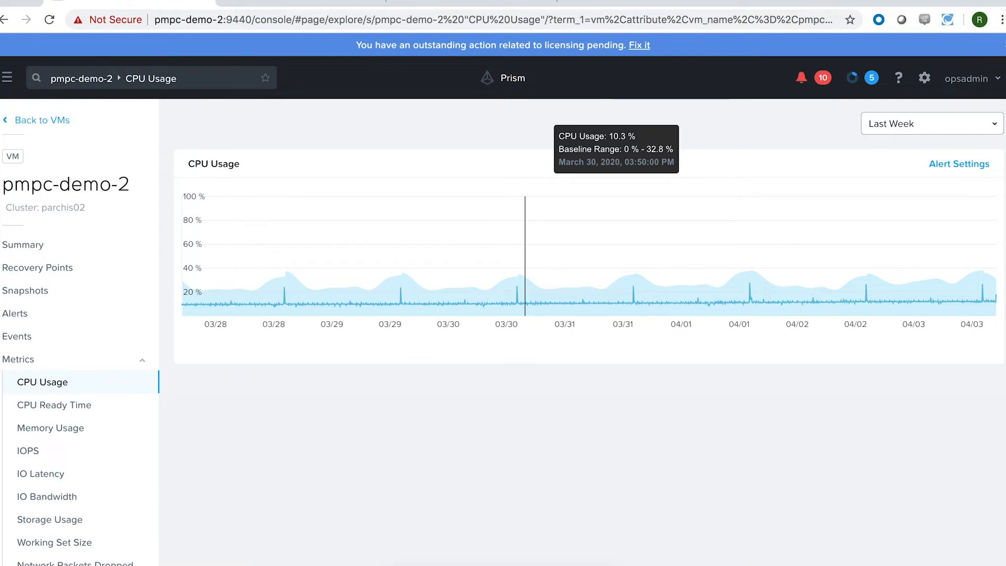
pyautogui.moveTo(924, 204)
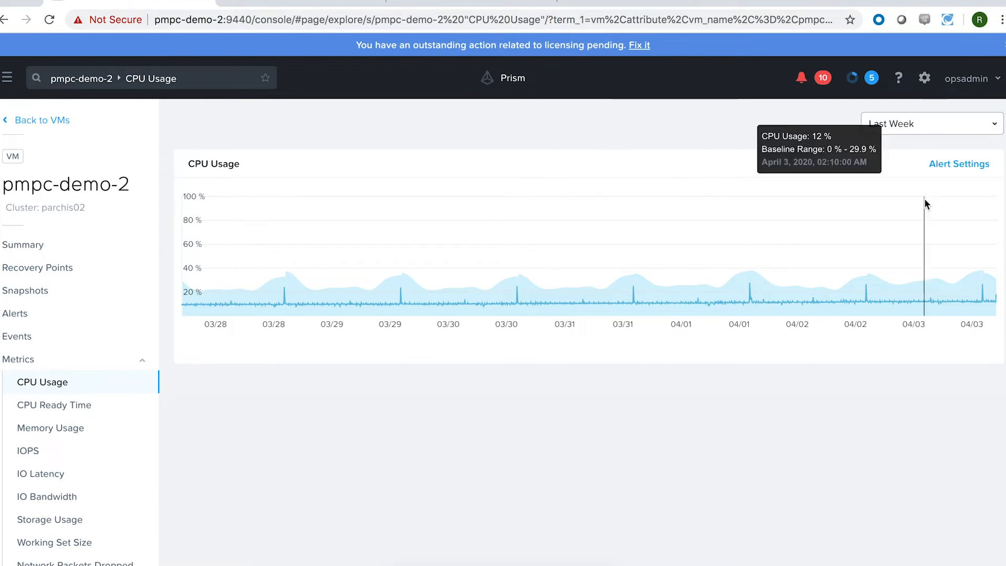
pyautogui.moveTo(947, 168)
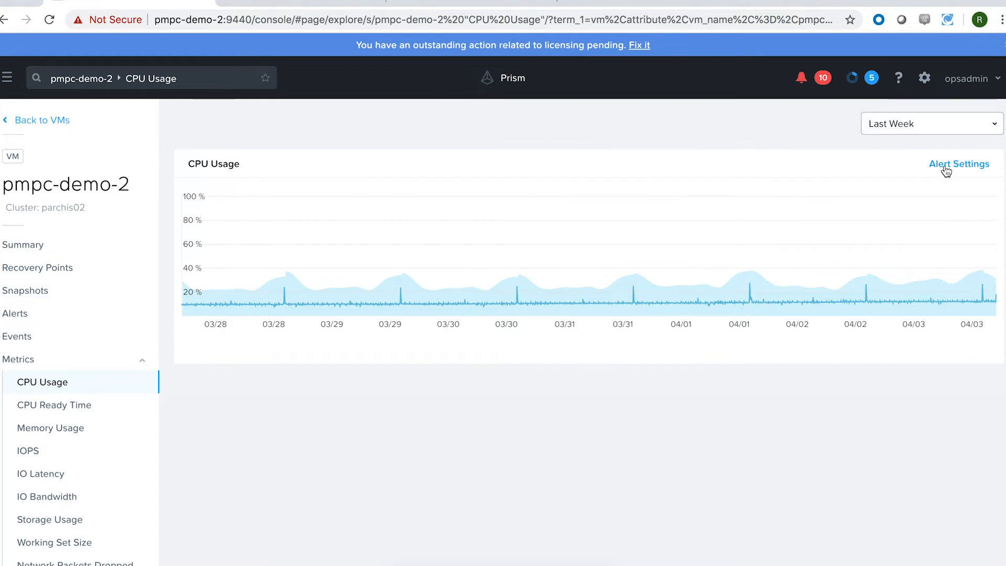
# Open Alert Settings on the pmpc-demo-2 CPU Usage chart to create an alert policy.
pyautogui.click(959, 163)
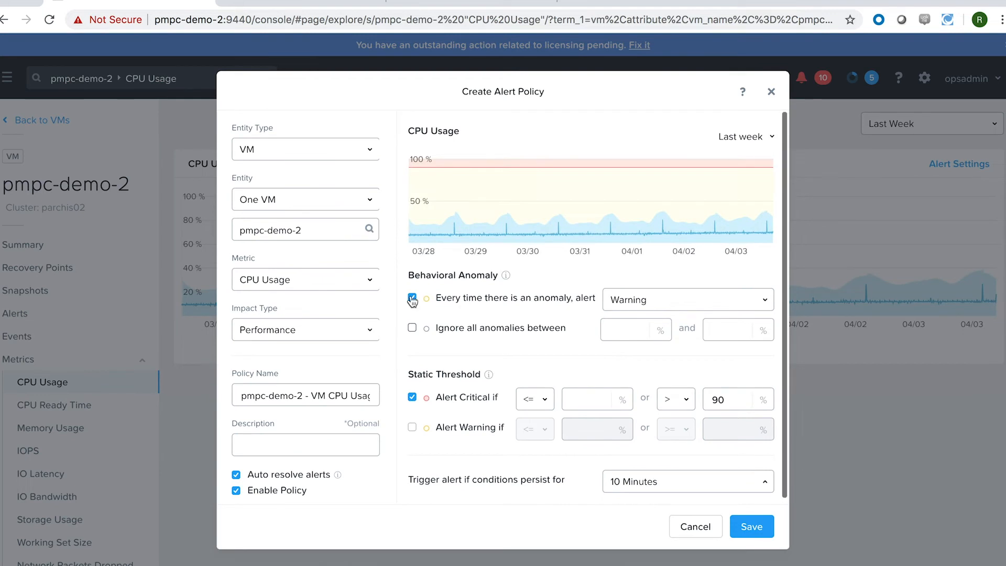
# Disable the Behavioral Anomaly alert, keeping only the critical threshold above 90%.
pyautogui.click(412, 298)
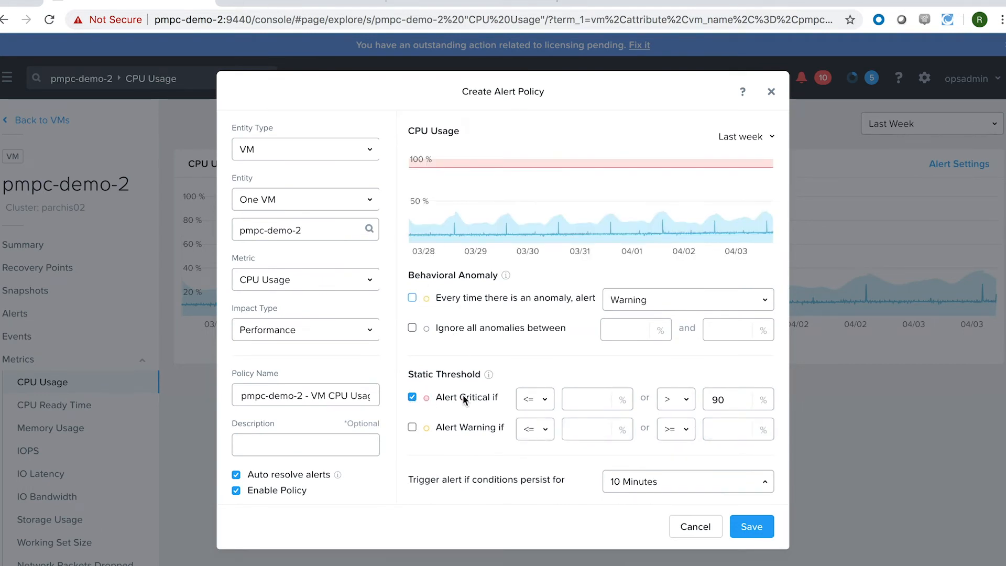
pyautogui.moveTo(716, 363)
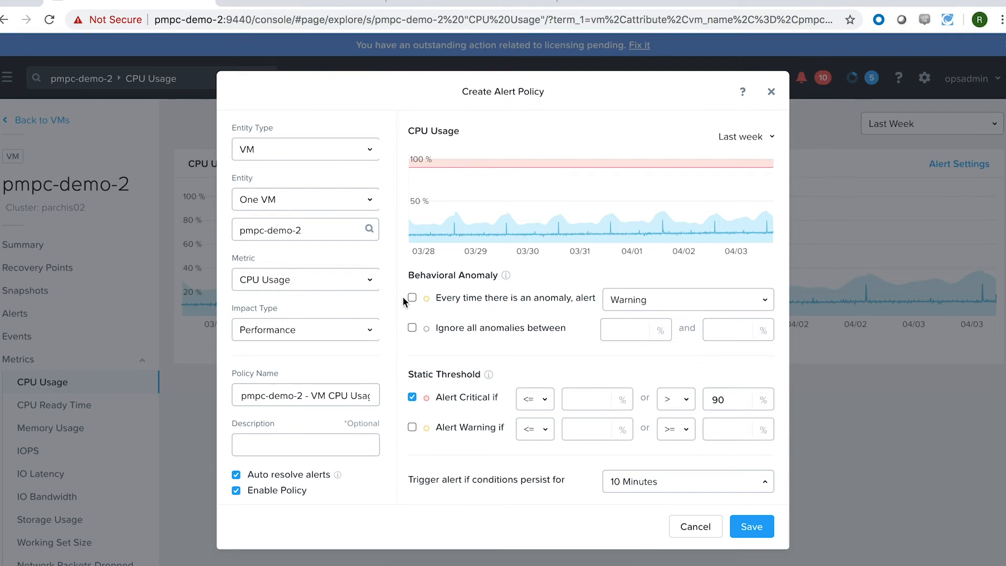
# Re-enable anomaly alerting at Warning severity.
pyautogui.click(410, 296)
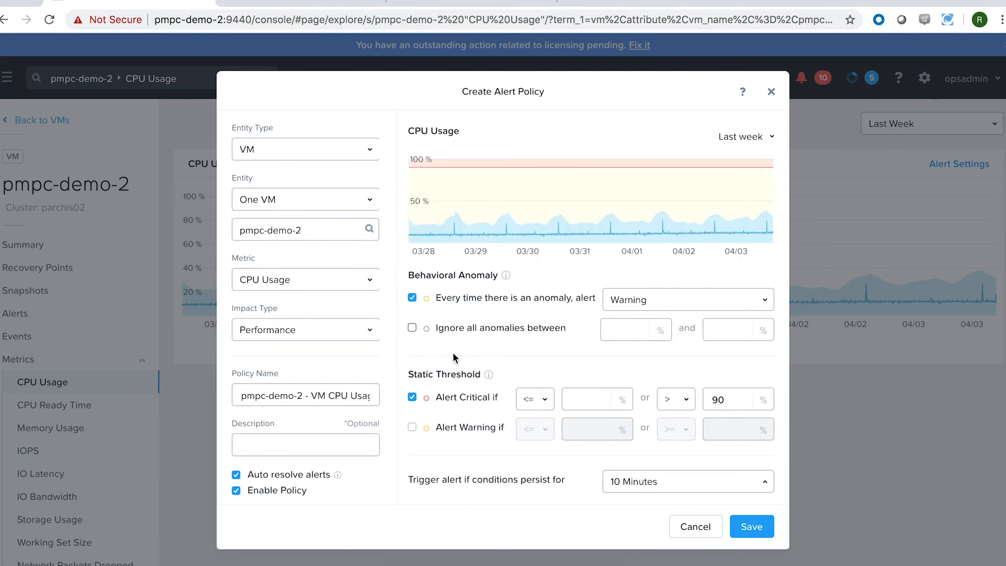
pyautogui.moveTo(579, 348)
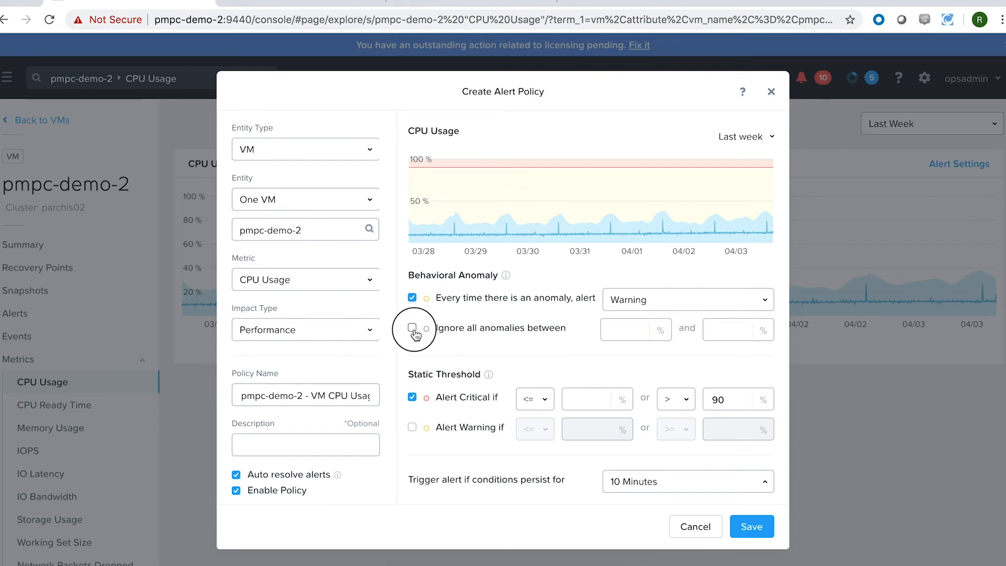
# Enable 'Ignore all anomalies between' for a CPU usage range.
pyautogui.click(411, 328)
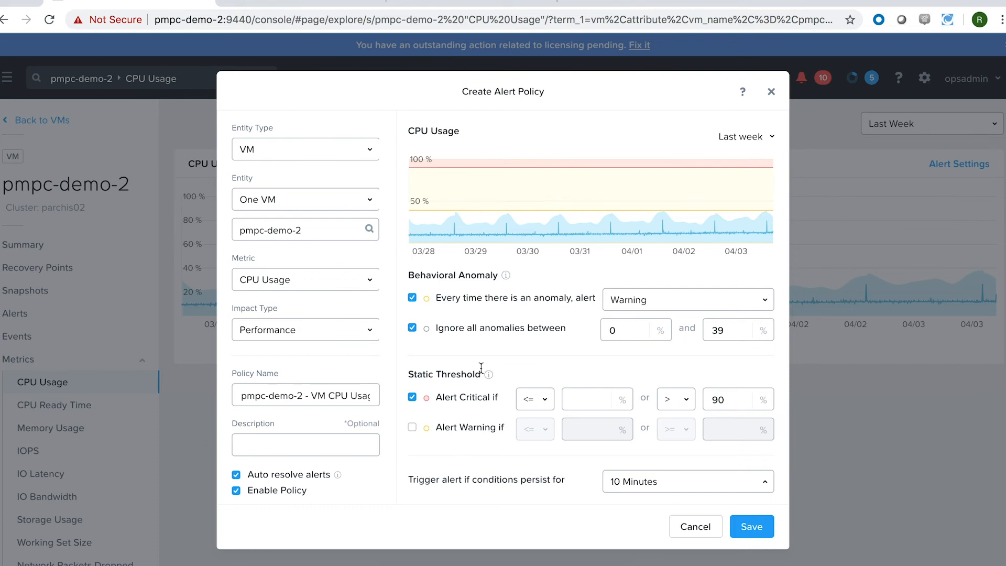
pyautogui.moveTo(541, 339)
pyautogui.write('70')
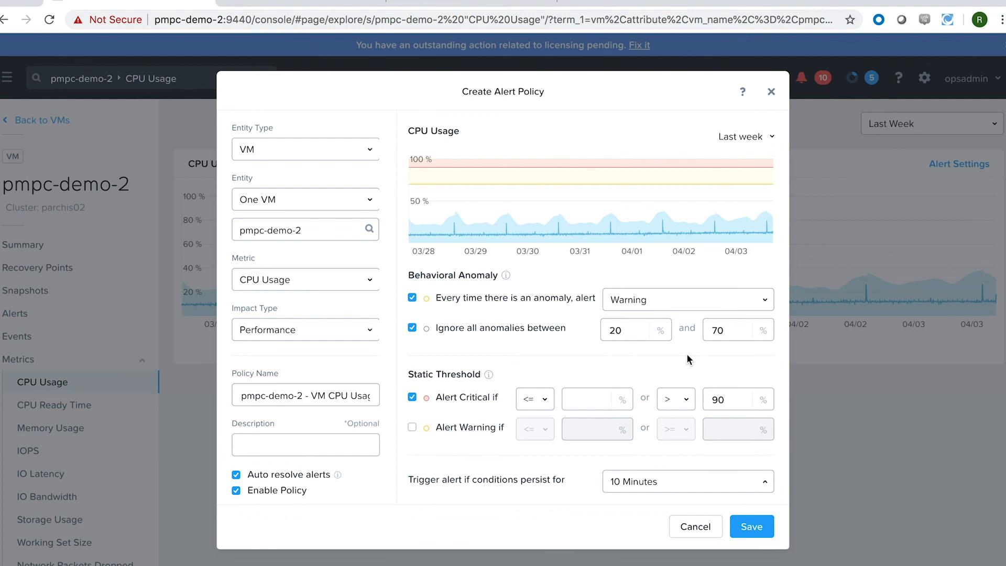
pyautogui.moveTo(686, 543)
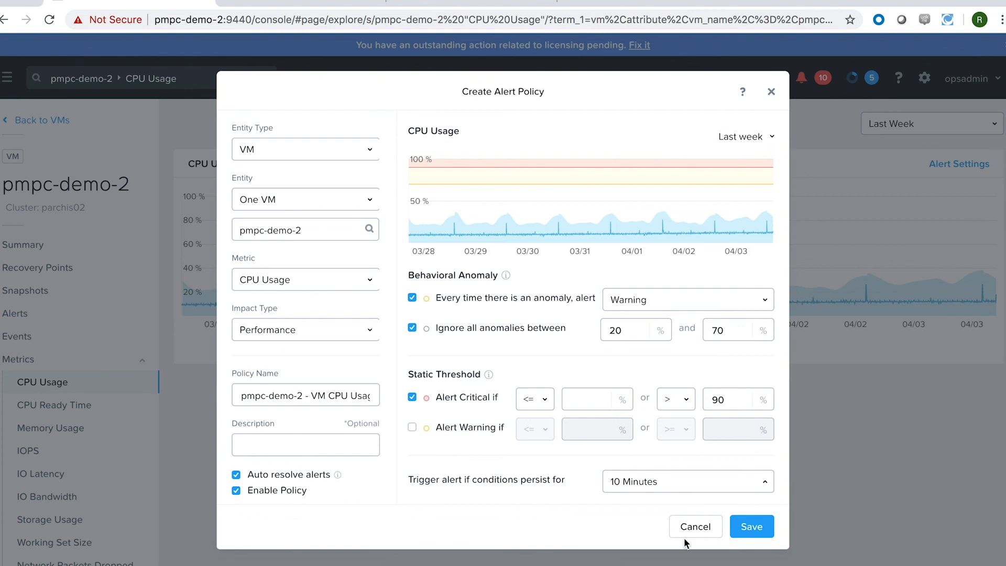